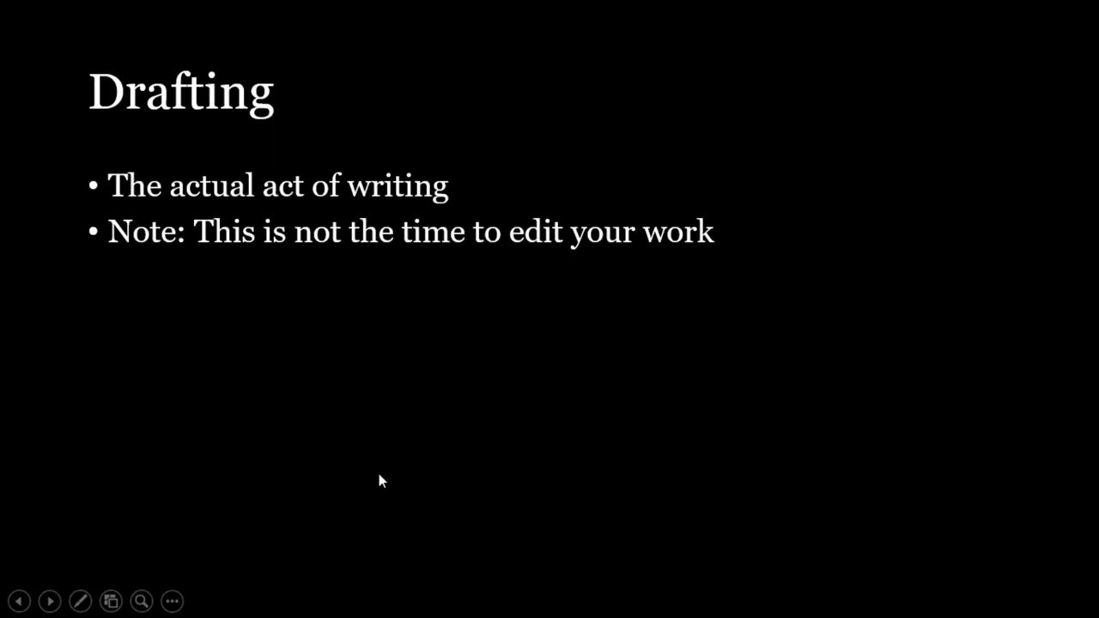
mouse_move(301, 357)
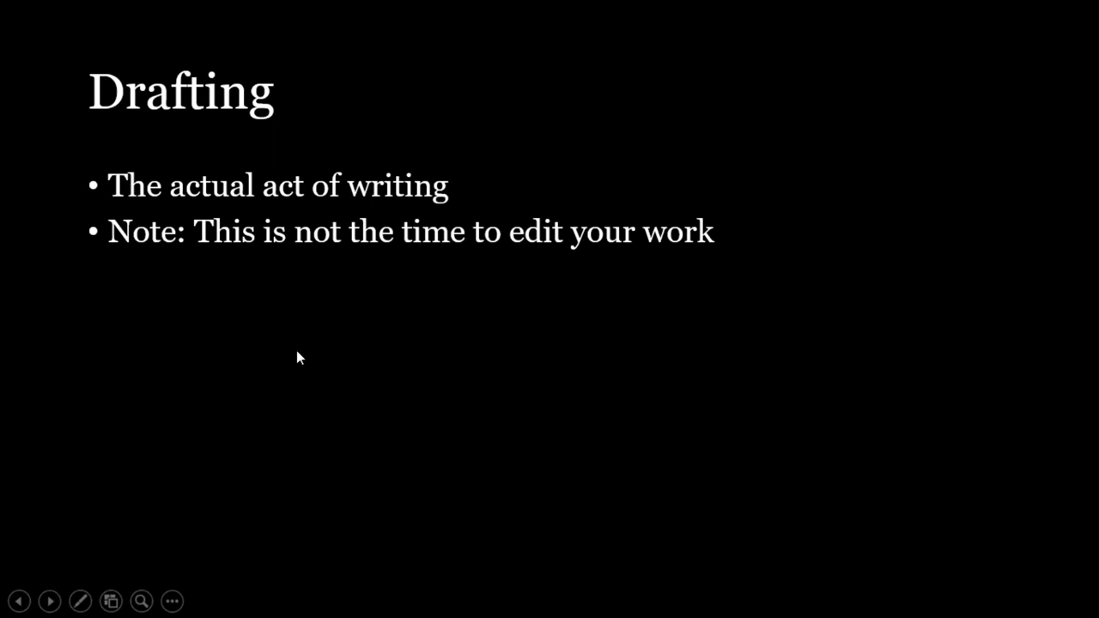
mouse_move(474, 300)
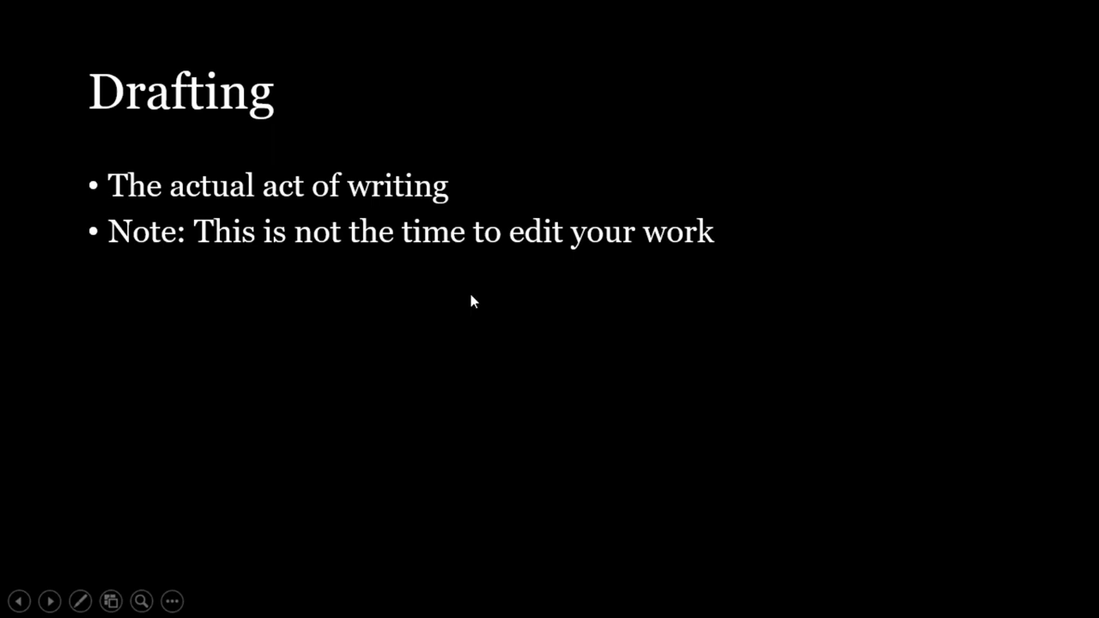
mouse_move(285, 379)
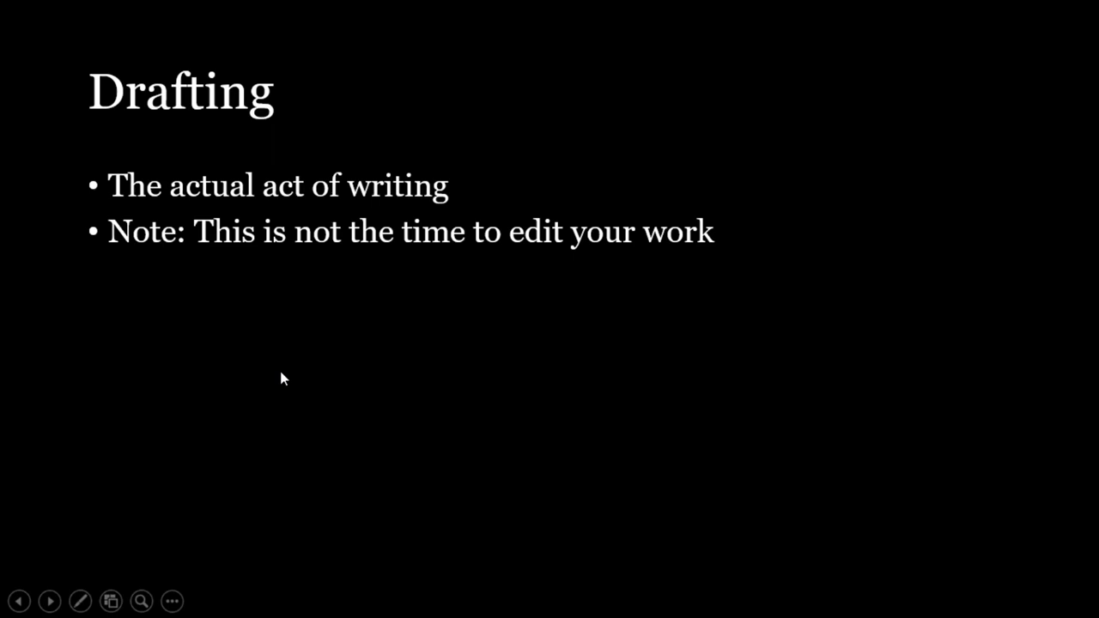
mouse_move(230, 361)
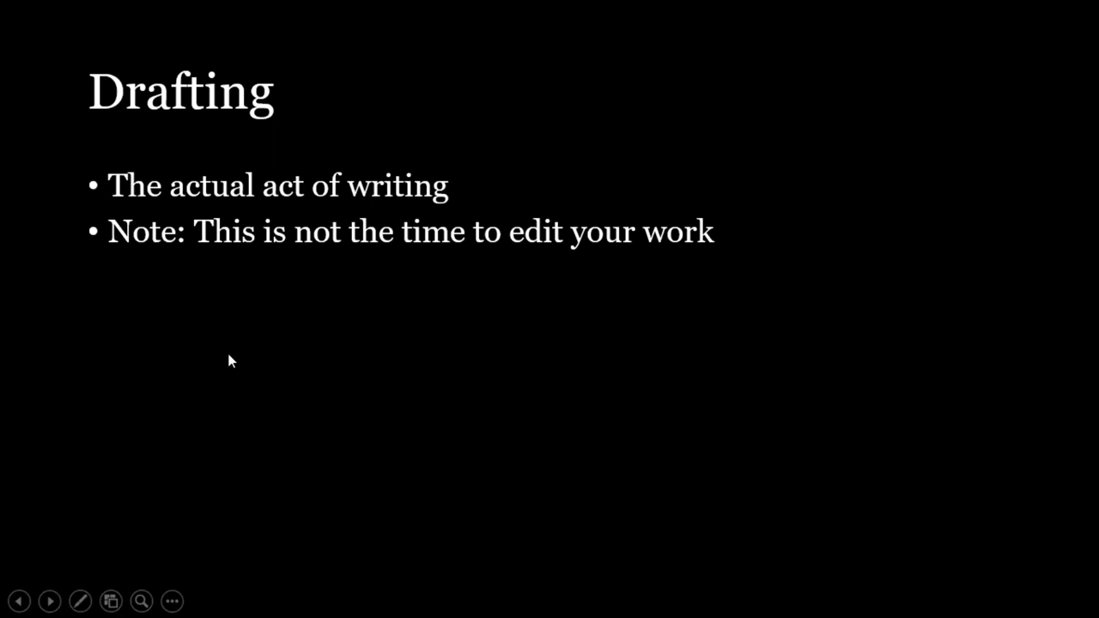
mouse_move(742, 290)
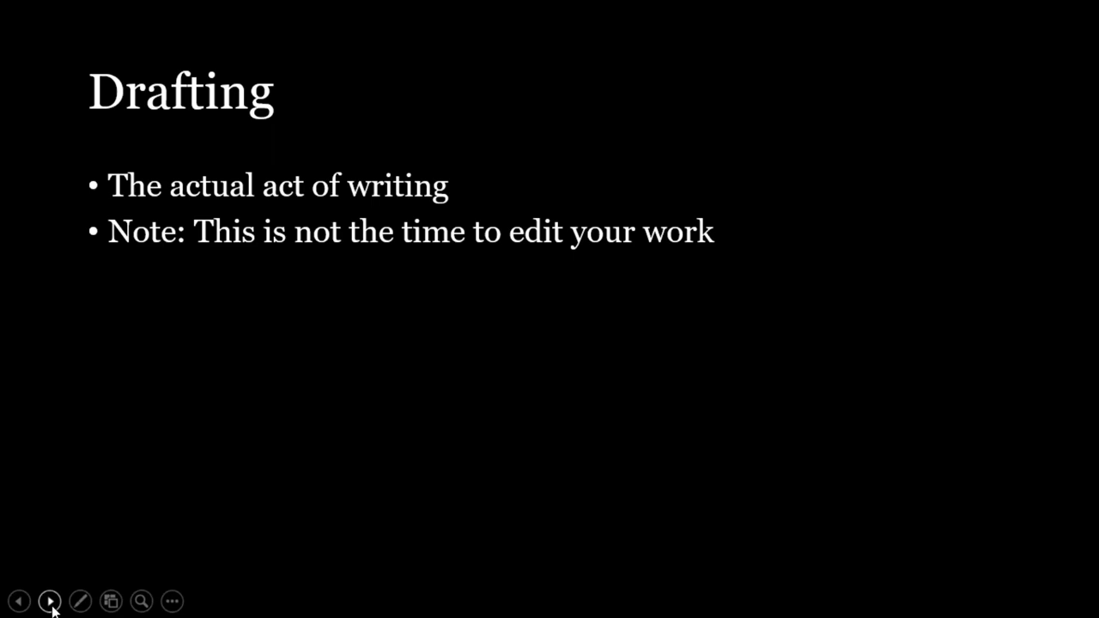
mouse_move(56, 586)
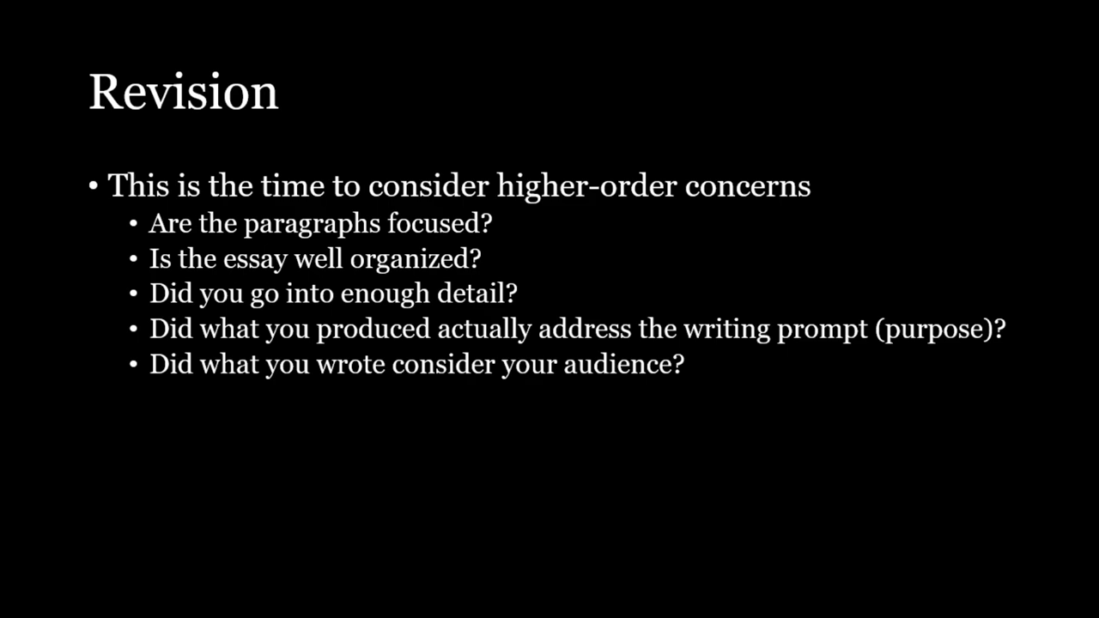